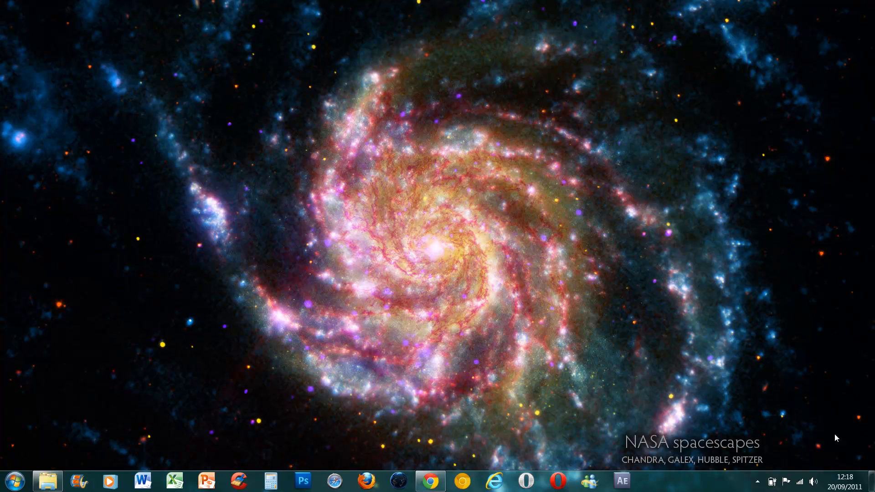
mouse_move(183, 166)
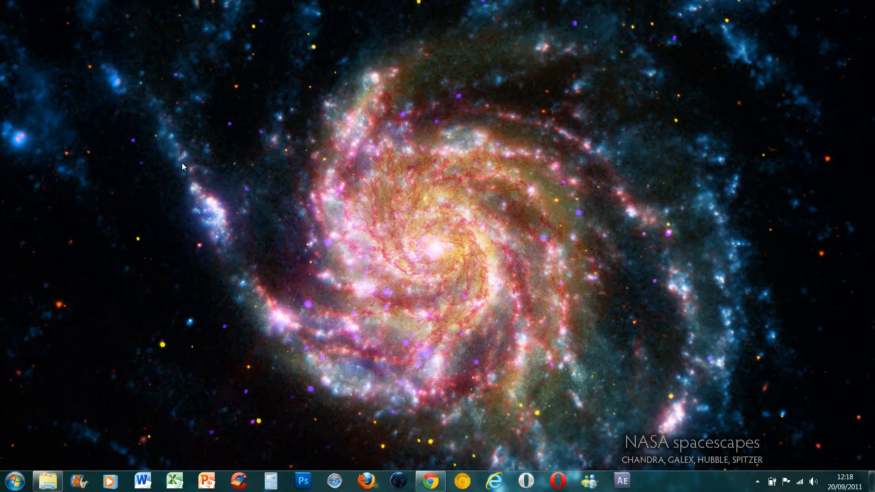
mouse_move(561, 202)
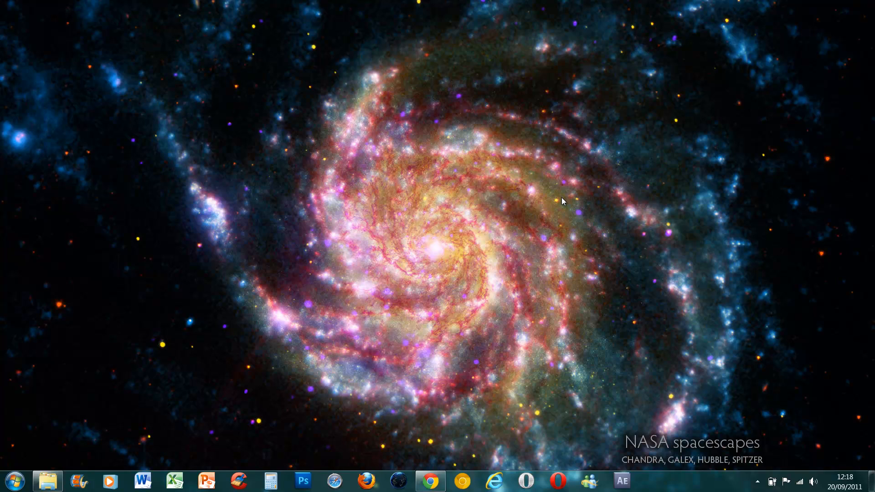
Start downloading the Rainmeter 2.1 installer from the rainmeter.net releases list in Chrome
left_click(429, 480)
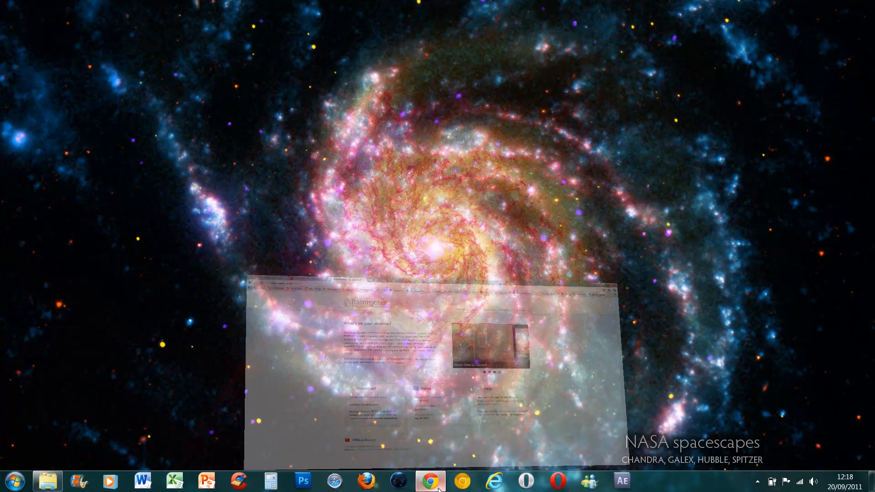
left_click(428, 480)
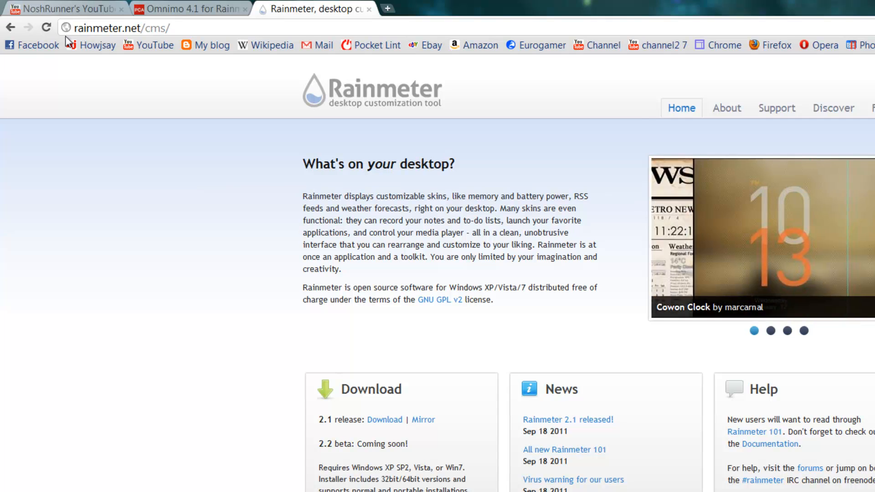
scroll("down", 3)
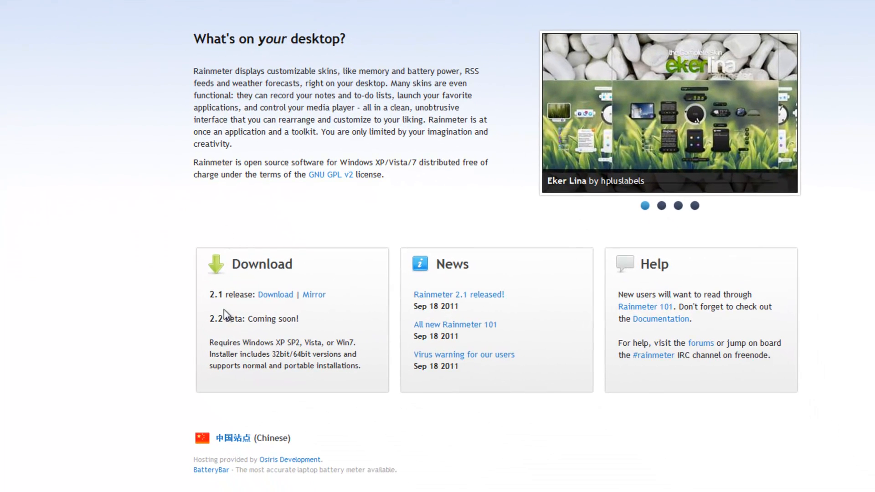
mouse_move(214, 307)
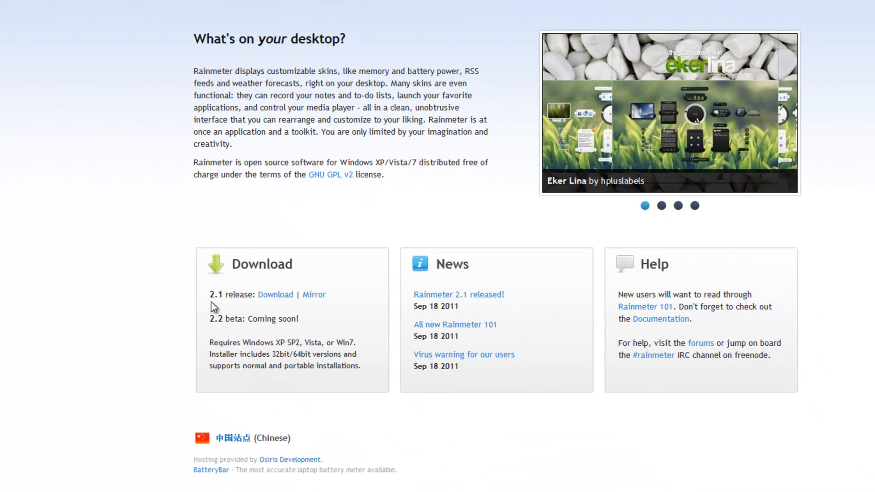
left_click(275, 294)
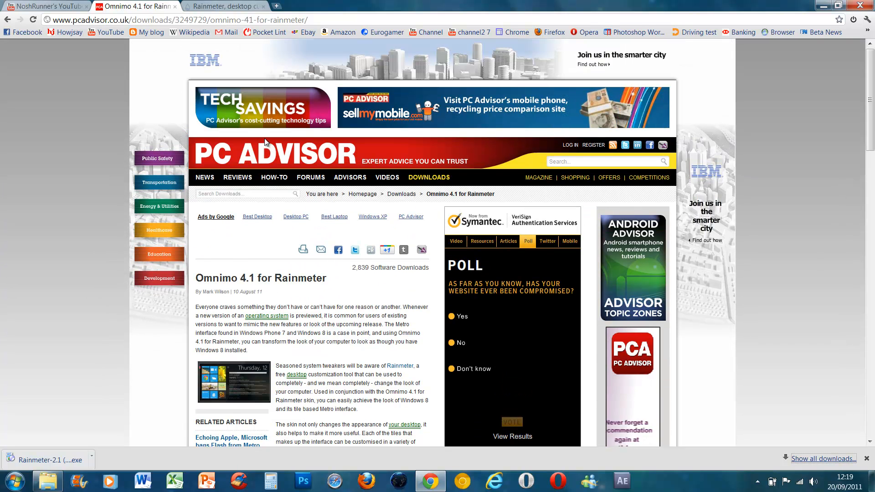
Start the Omnimo 4.1 for Rainmeter zip download from the Windows row on PC Advisor
scroll("down", 3)
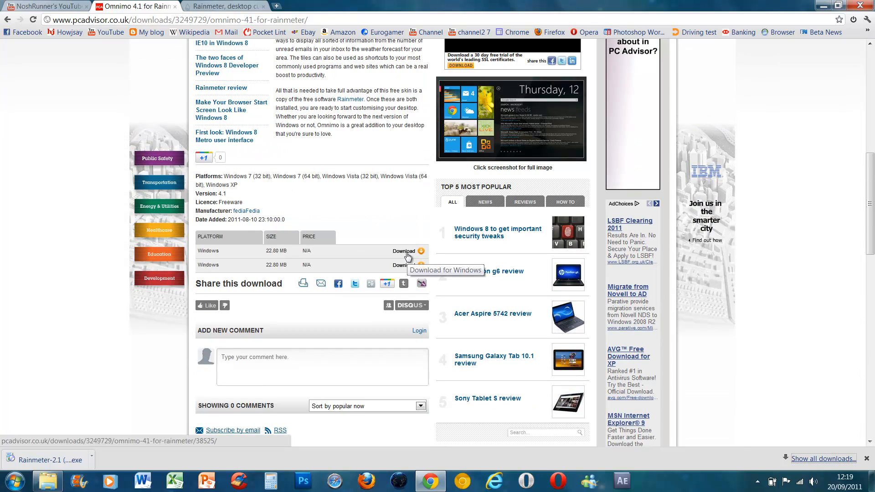
left_click(403, 251)
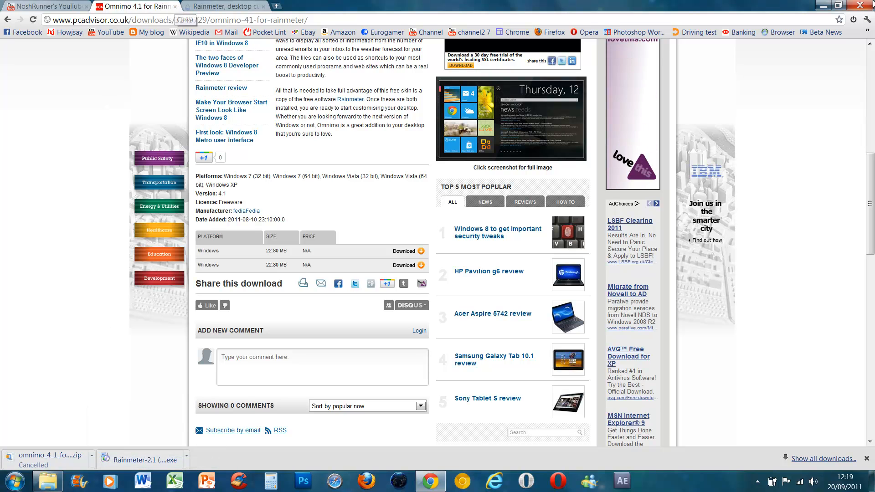
Browse to the Downloads folder via the Start menu and launch the Rainmeter-2.1 installer
left_click(14, 480)
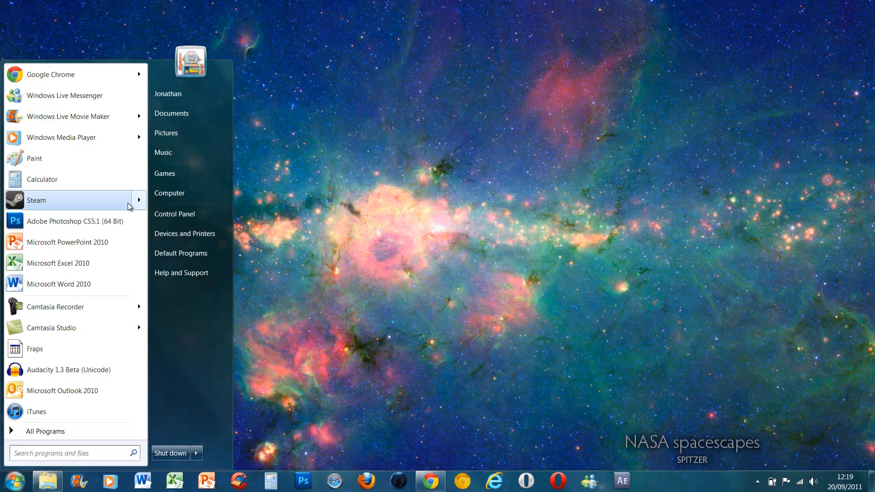
mouse_move(190, 193)
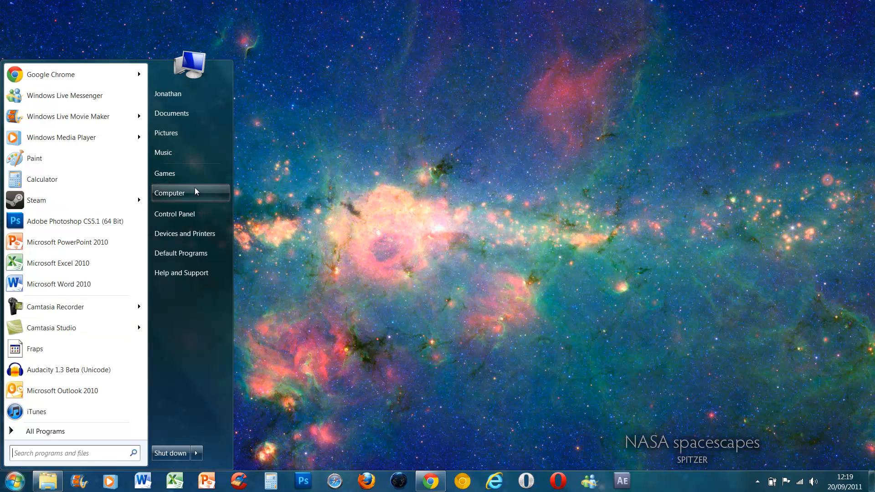
left_click(170, 192)
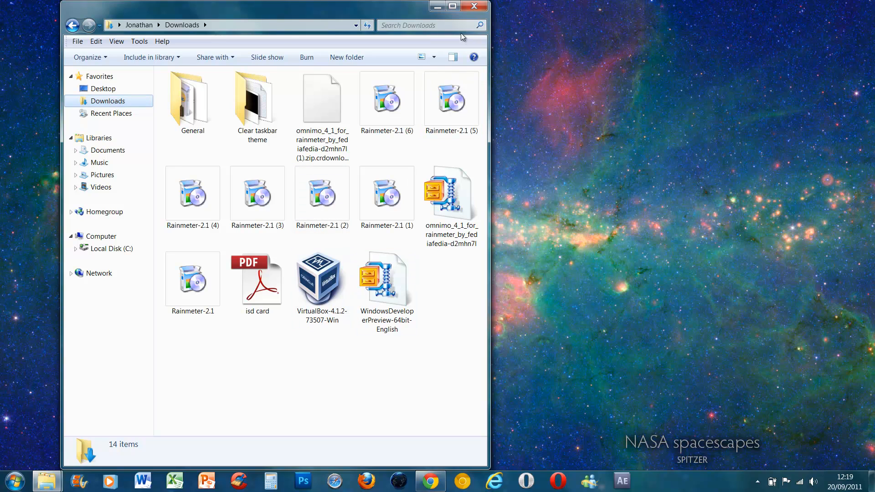
mouse_move(398, 79)
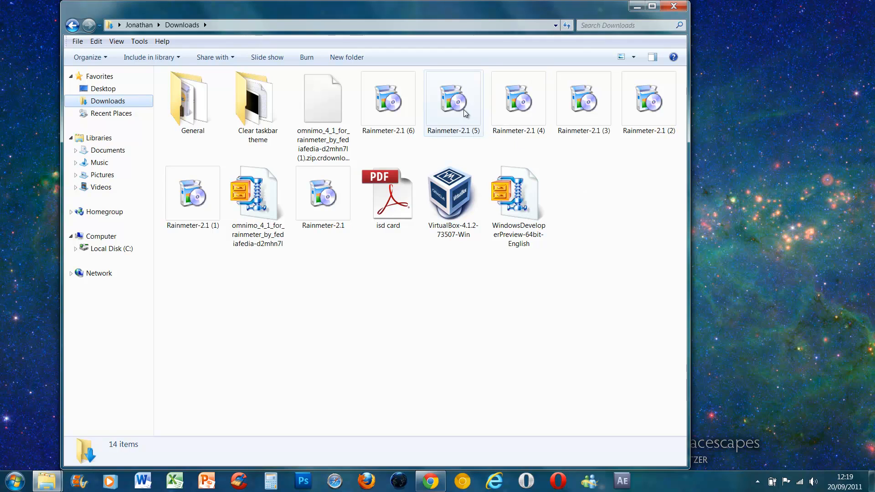
left_click(452, 99)
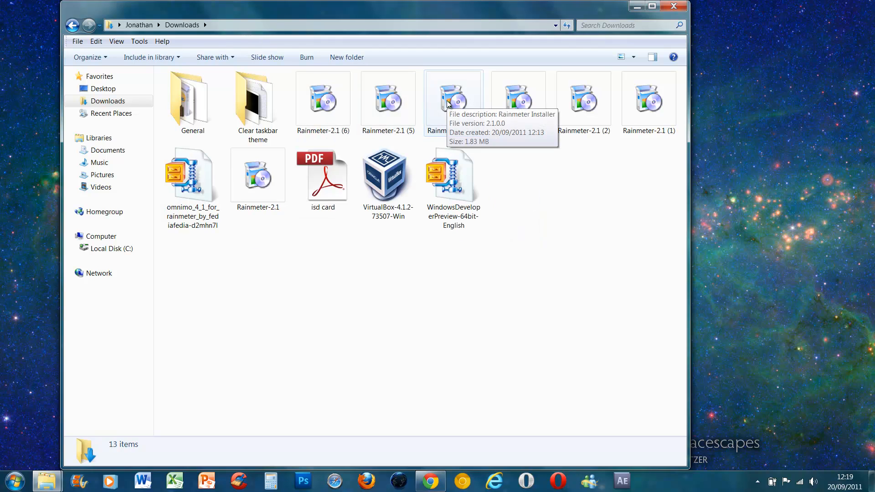
double_click(257, 175)
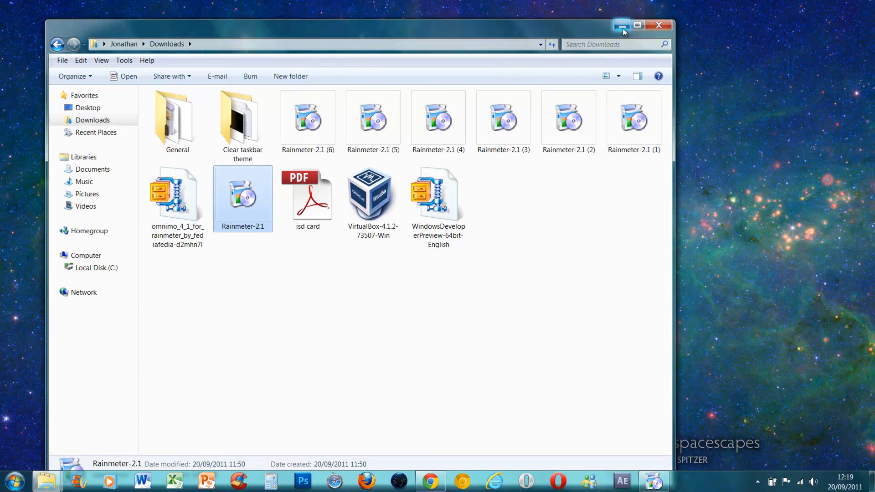
Complete the standard 64-bit Rainmeter install with a desktop shortcut and run Rainmeter 2.1
double_click(242, 197)
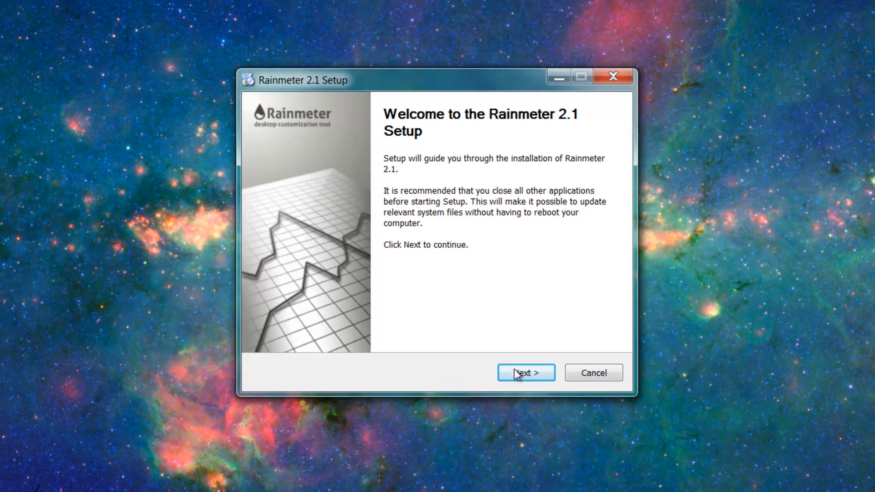
left_click(524, 373)
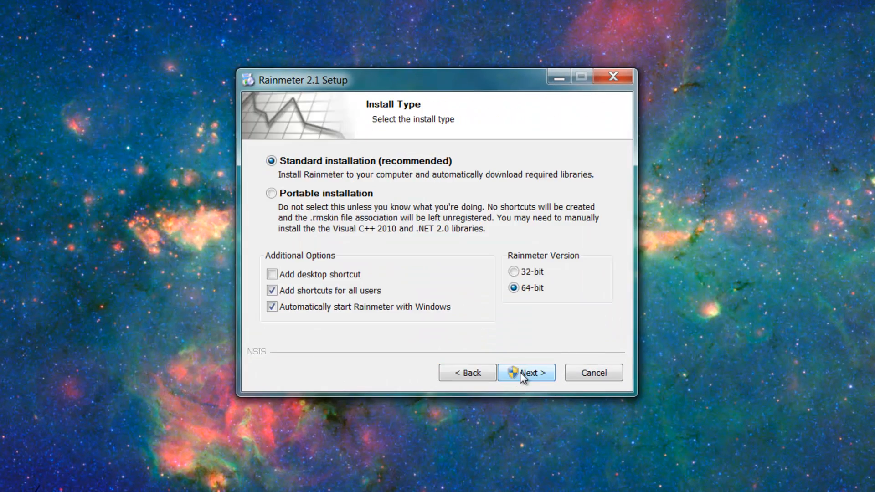
mouse_move(358, 189)
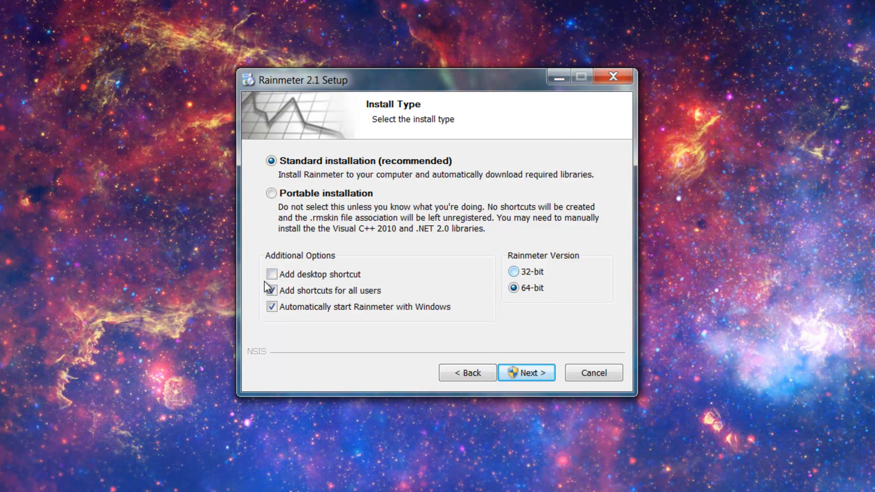
left_click(272, 274)
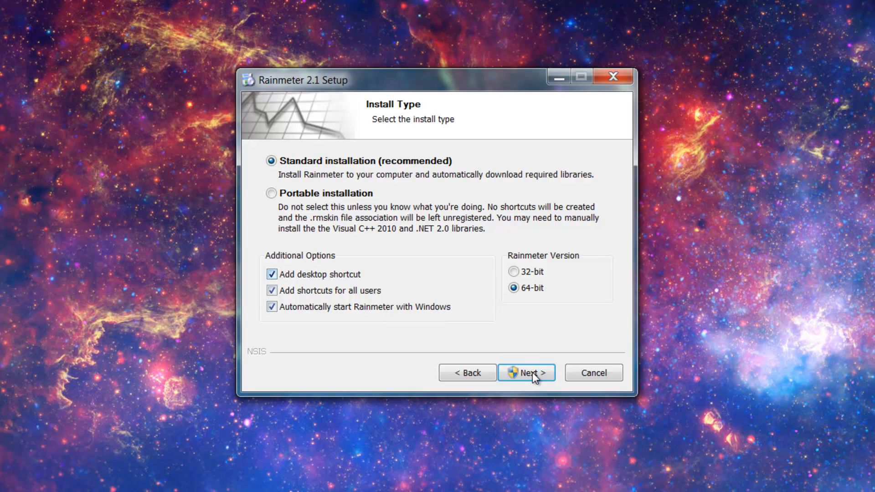
left_click(525, 372)
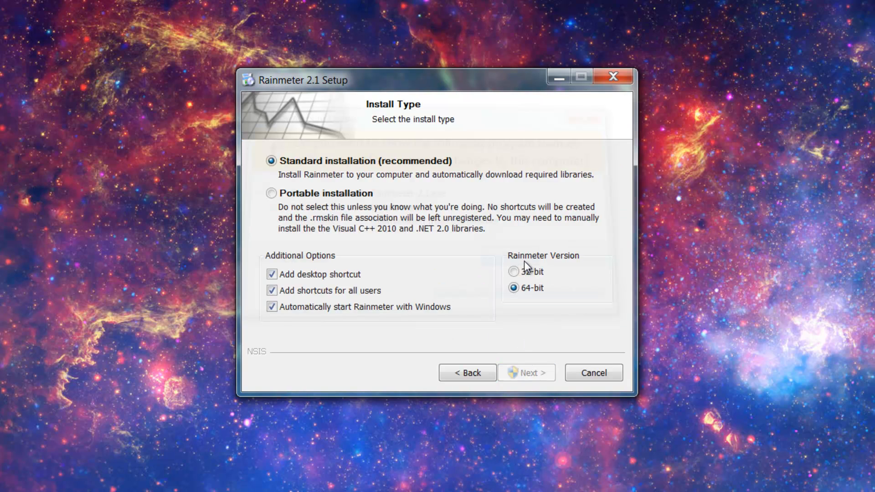
left_click(525, 373)
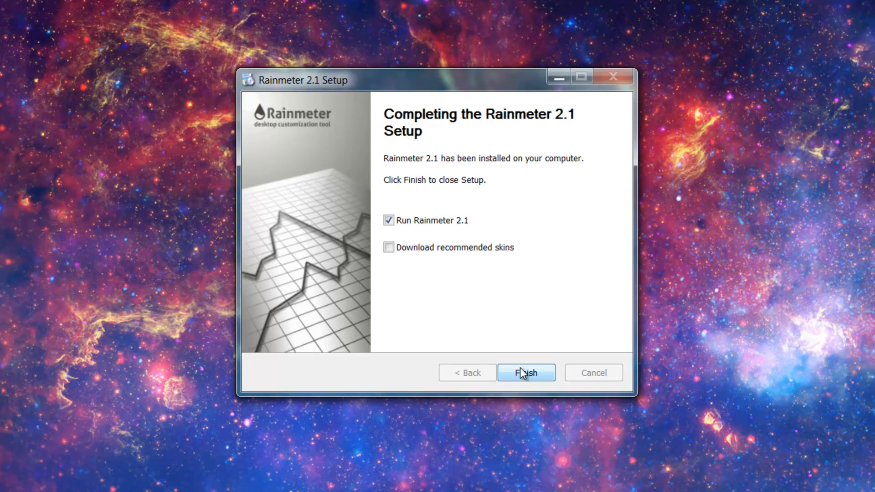
left_click(525, 371)
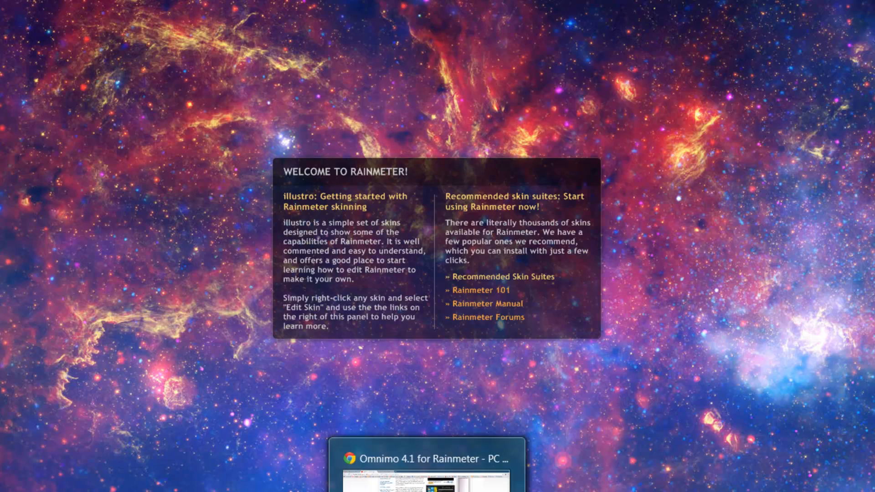
Extract the Omnimo 4.1 zip into the Downloads folder using WinZip's Extract to here
left_click(428, 459)
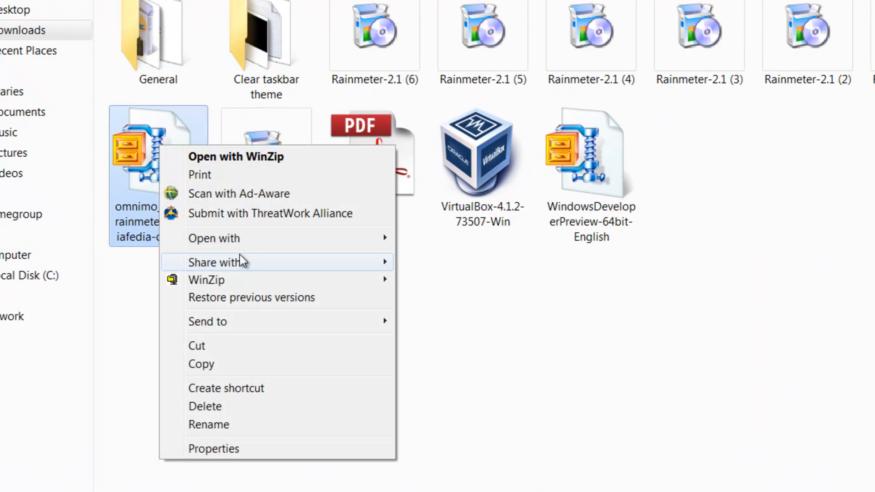
mouse_move(207, 279)
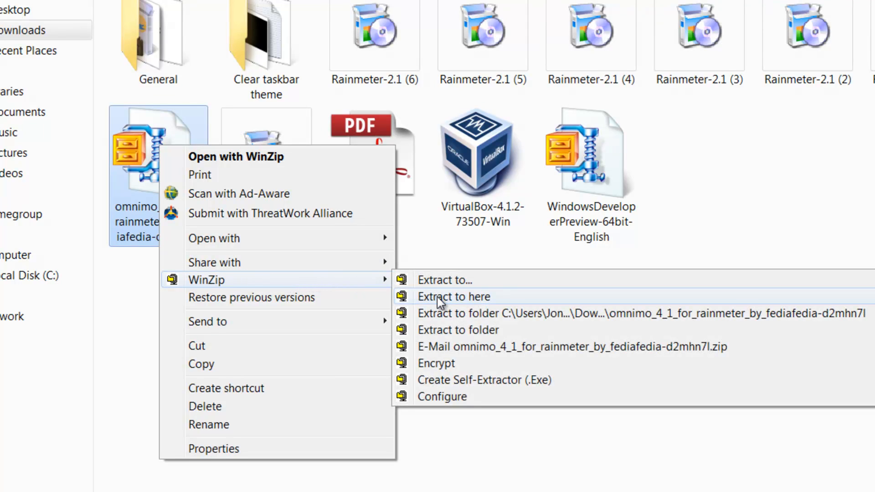
left_click(452, 296)
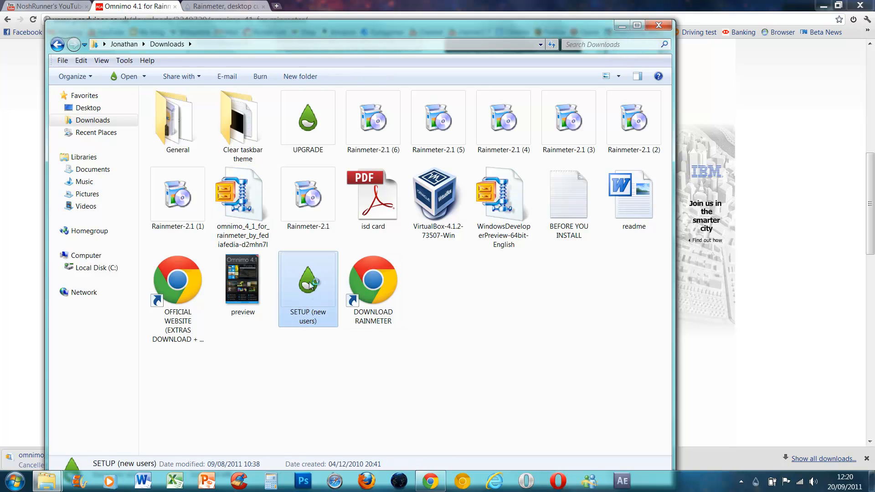
Launch SETUP (new users) and install the Omnimo 4.1 package with its theme and fonts
double_click(307, 278)
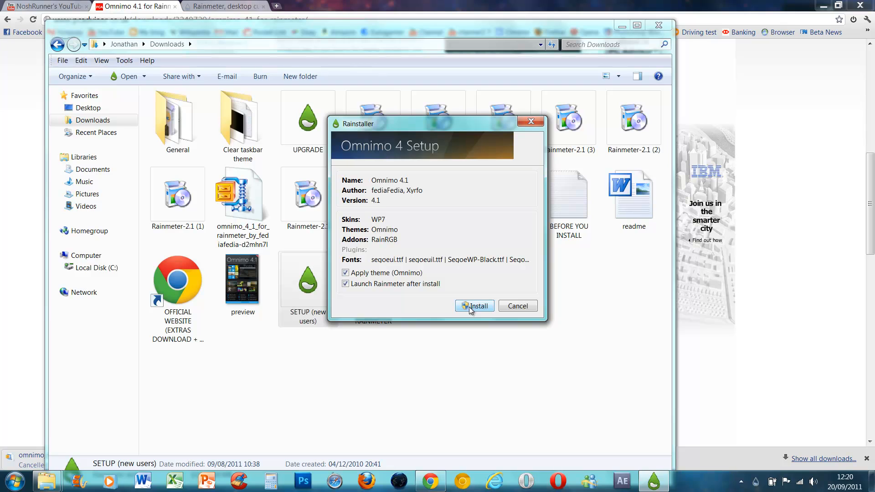
left_click(473, 306)
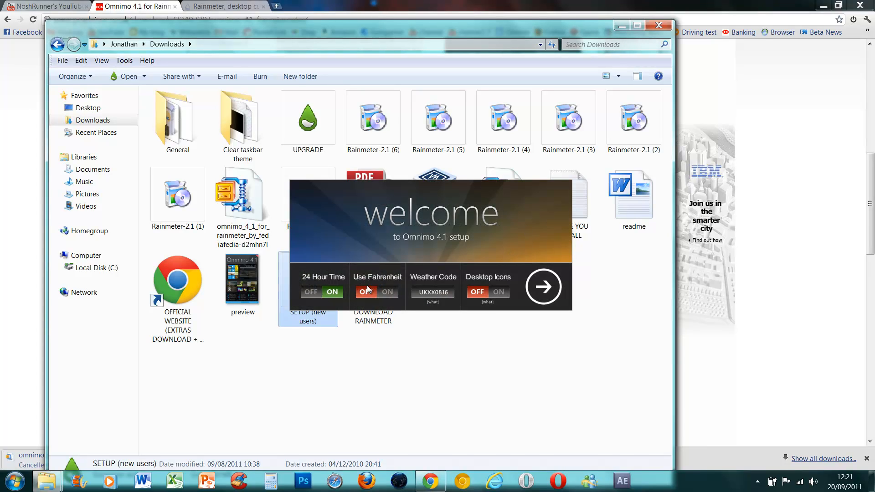
Turn off Fahrenheit, choose English as the language and pick a layout theme thumbnail
left_click(367, 292)
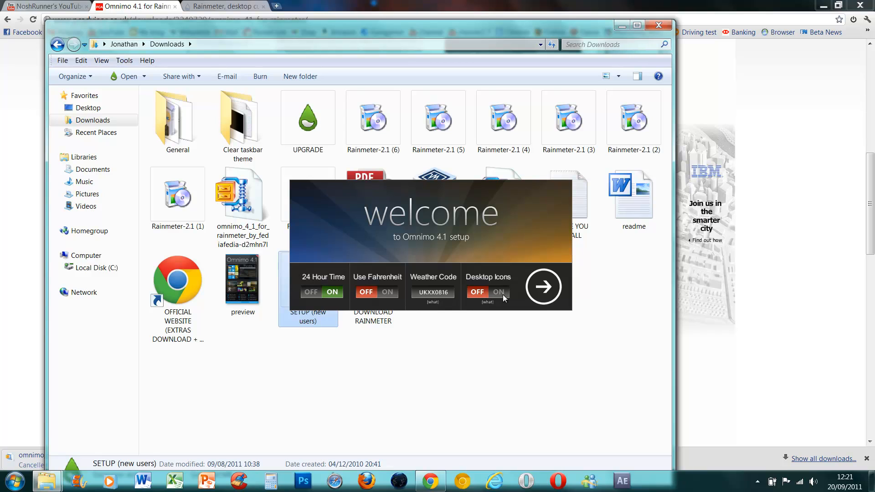
left_click(542, 286)
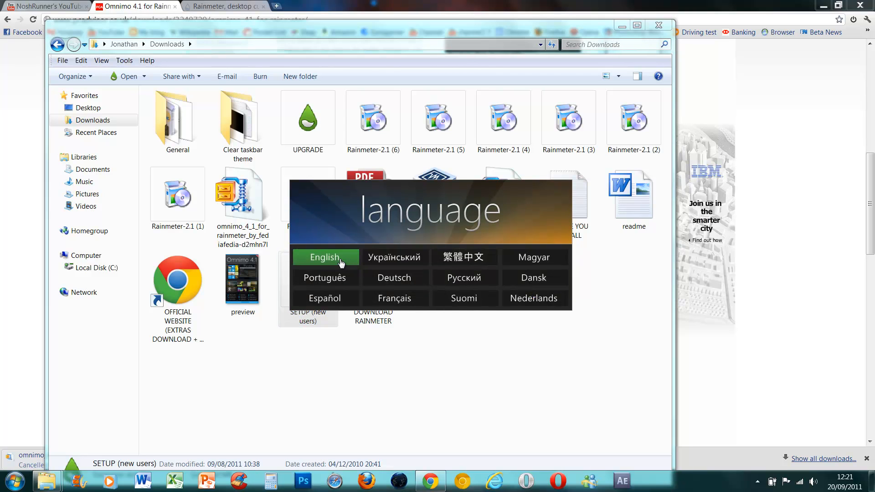
left_click(325, 257)
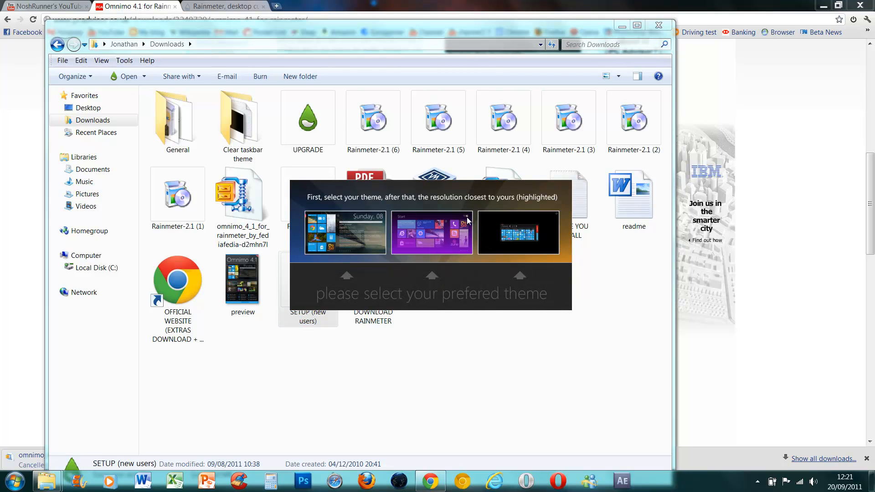
mouse_move(412, 229)
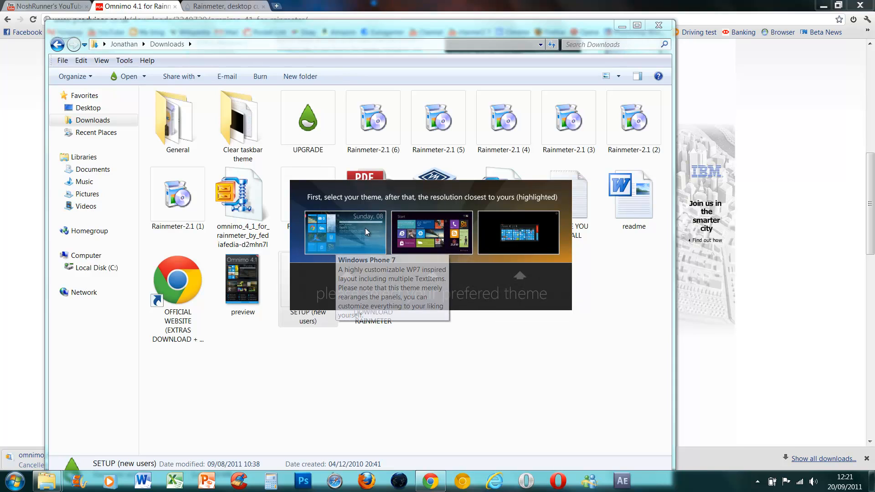
mouse_move(518, 234)
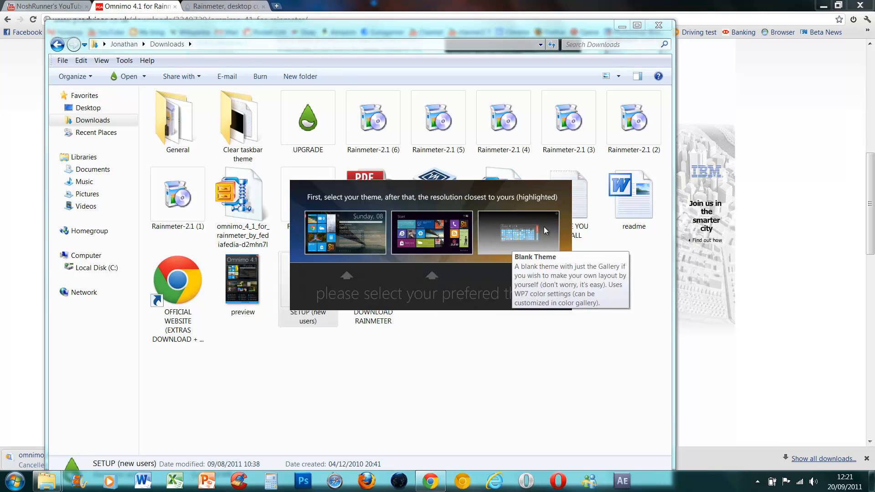
mouse_move(426, 234)
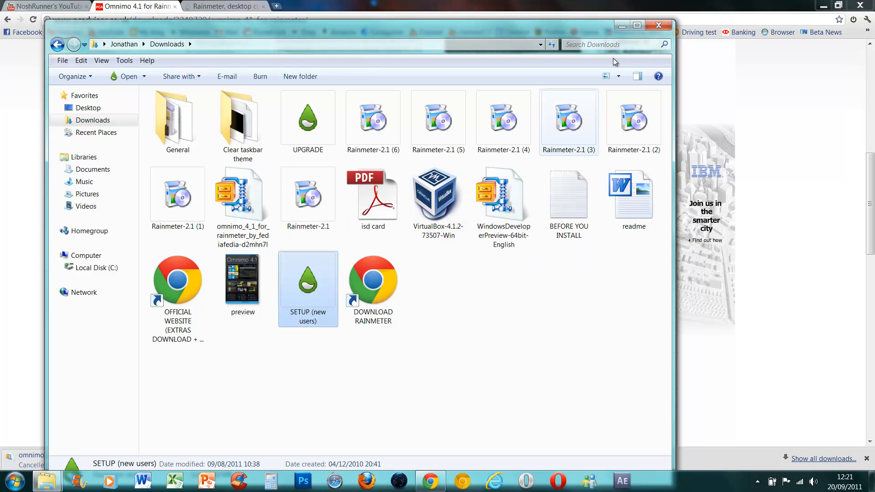
left_click(657, 25)
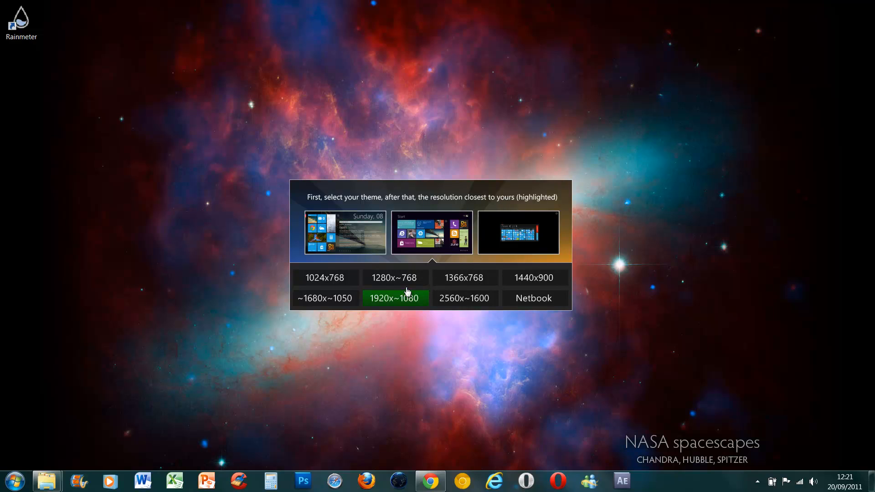
Apply the 1920x1080 tile layout and drag the Rainmeter shortcut off the Start title
left_click(394, 297)
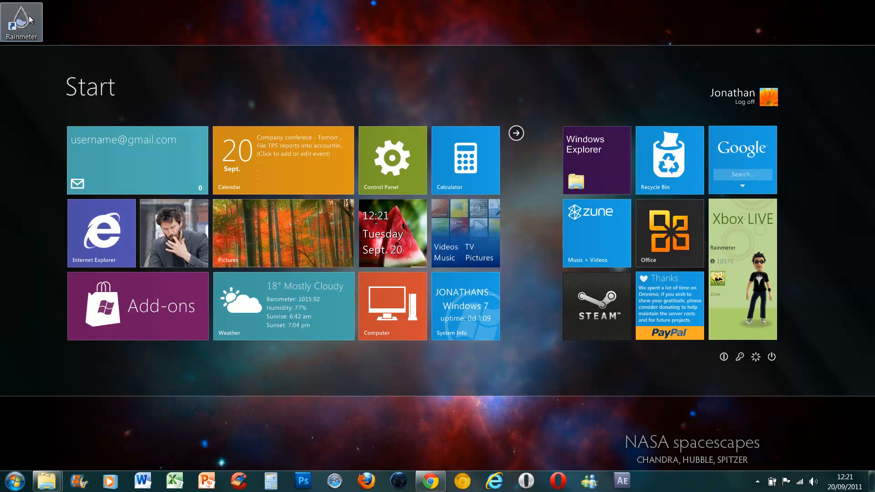
left_click_drag(21, 21, 175, 21)
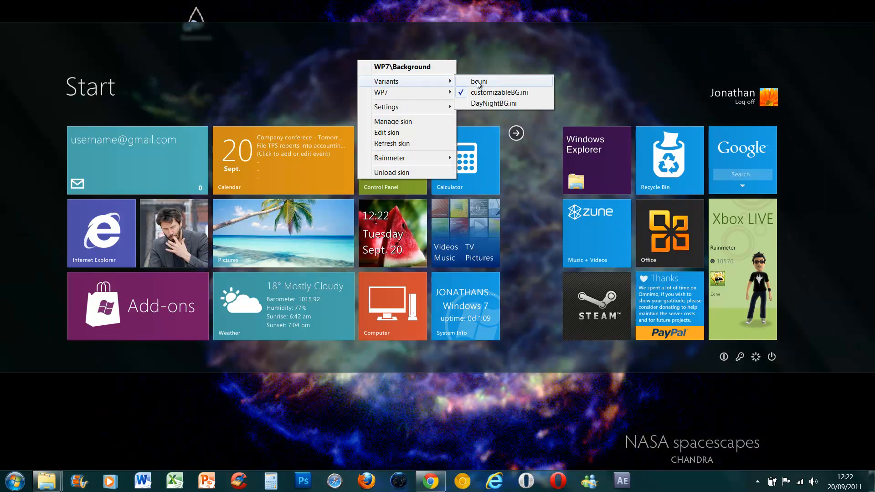
Switch the Omnimo background skin to its bg.ini variant
left_click(478, 81)
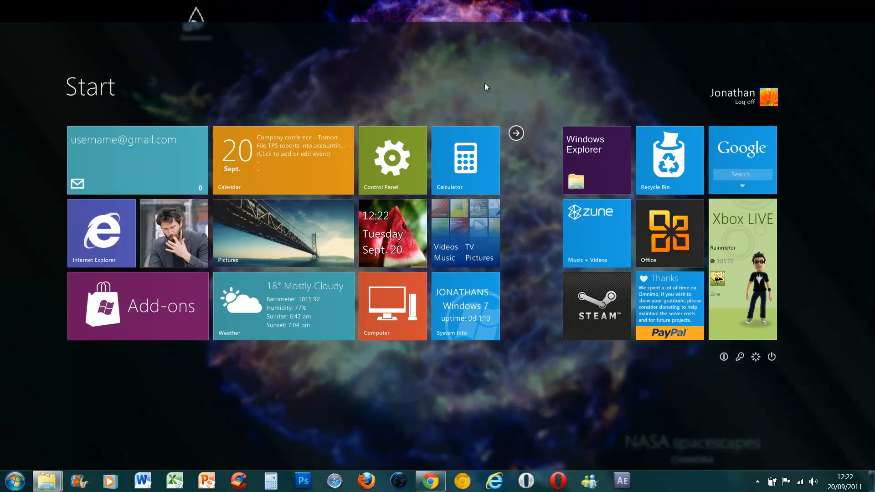
mouse_move(543, 215)
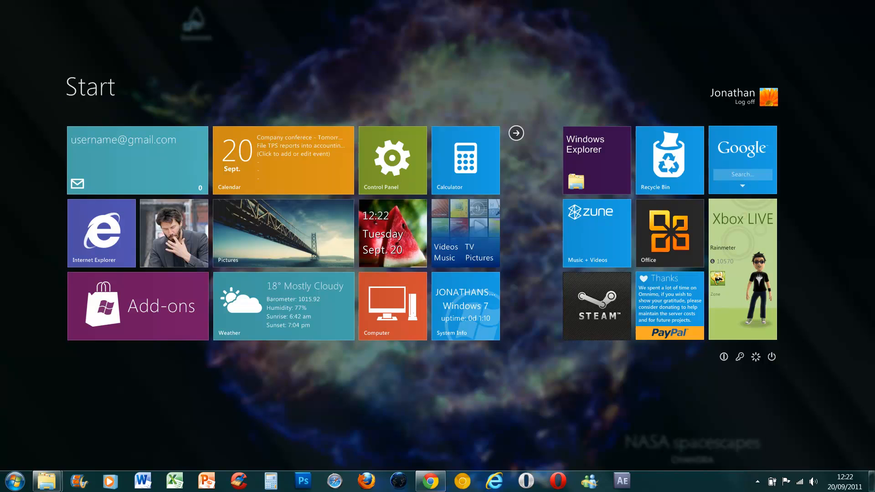
mouse_move(507, 67)
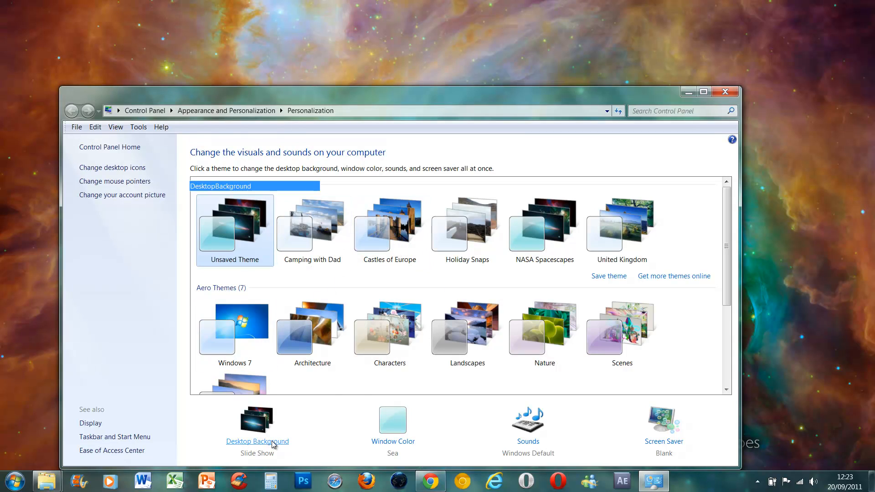
Set the desktop background to a solid light blue colour and save the change
left_click(257, 441)
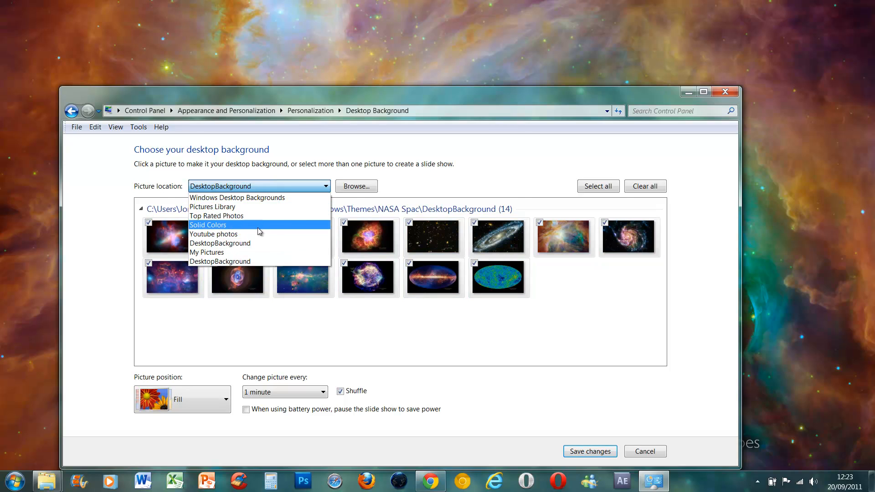
left_click(208, 224)
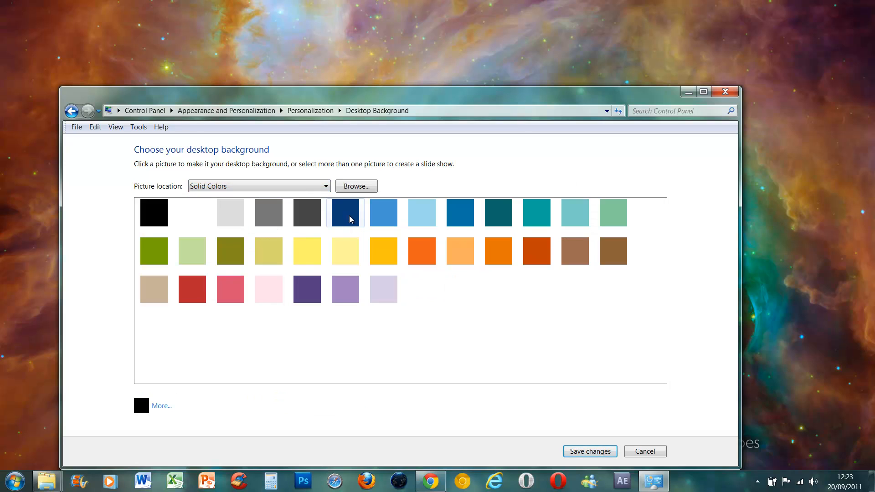
left_click(382, 212)
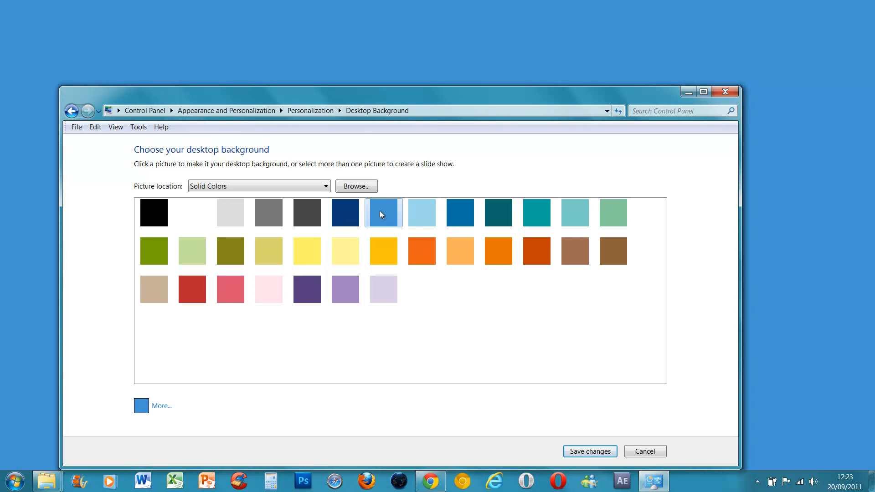
left_click(589, 451)
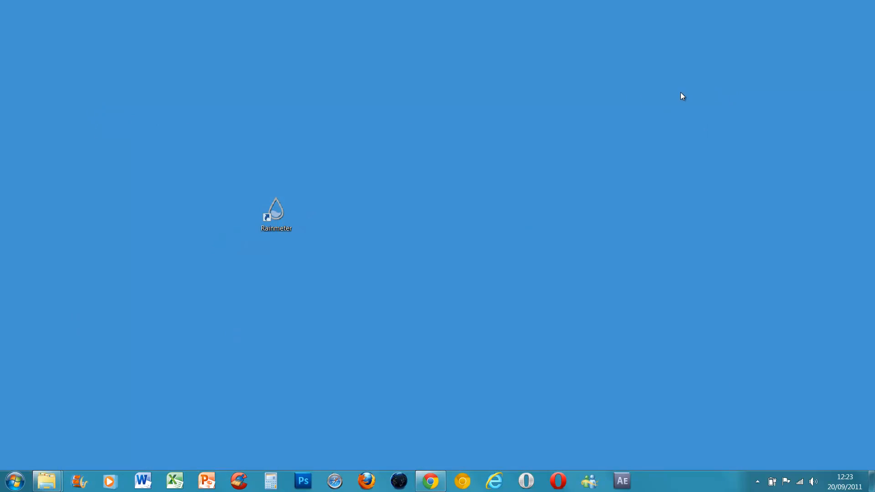
Relaunch Rainmeter so the Omnimo tiles return, then launch Control Panel from its tile
double_click(275, 213)
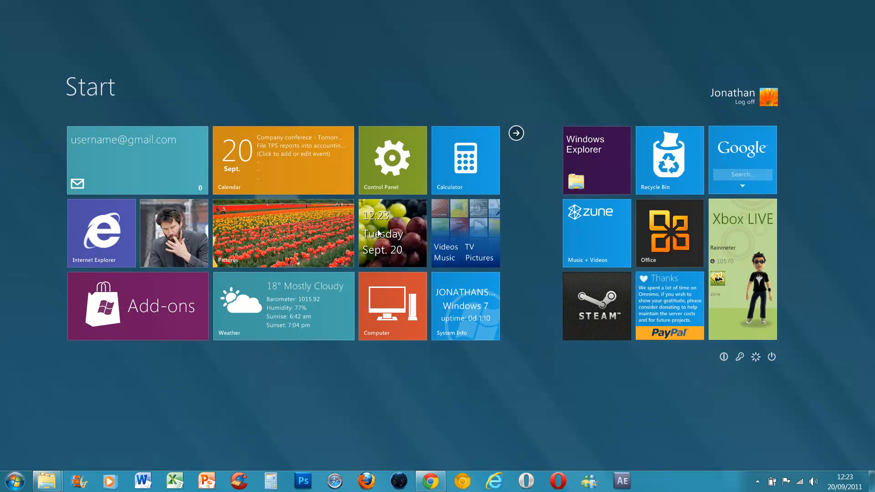
mouse_move(863, 227)
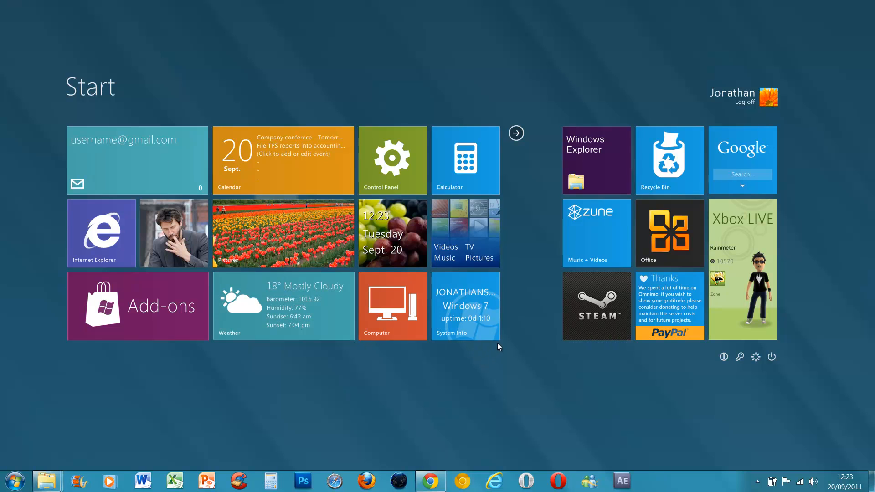
left_click(392, 306)
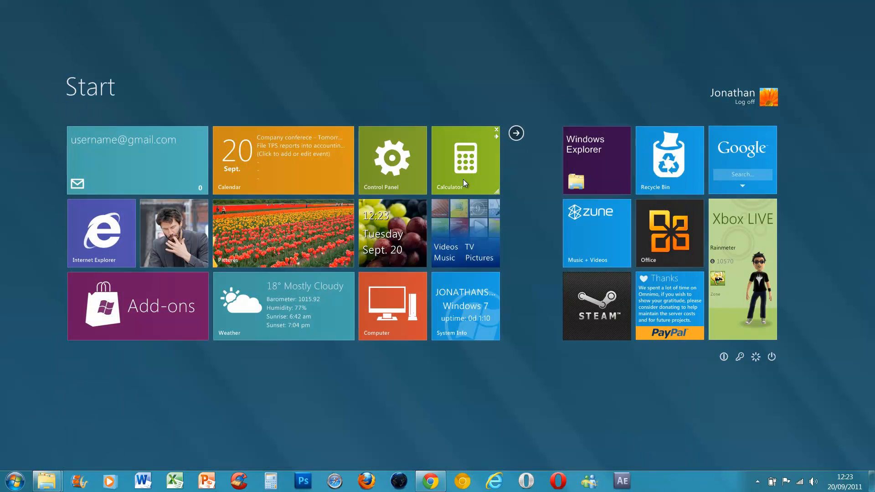
left_click(392, 159)
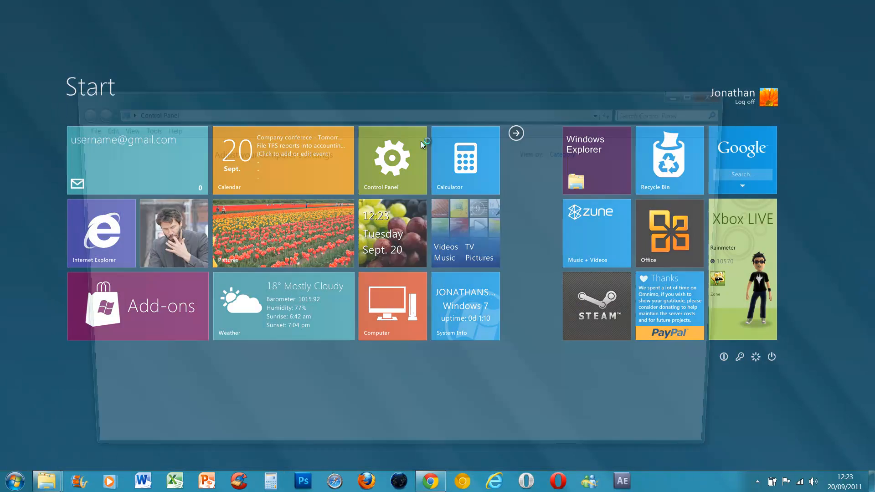